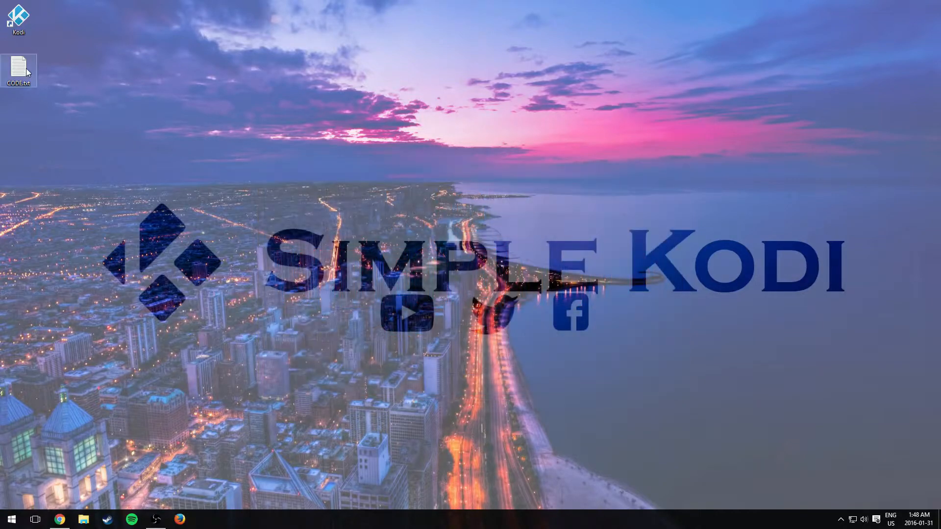
Bring up CODE.txt with the YouTube plugin URL selected, then move to the browser.
{"action": "double_click", "coordinate": [19, 71]}
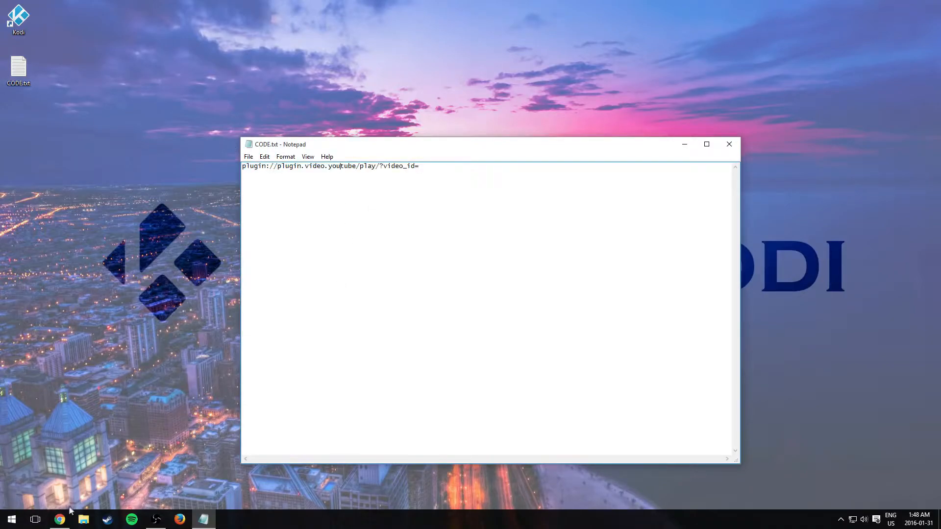
{"action": "key", "text": "ctrl+a"}
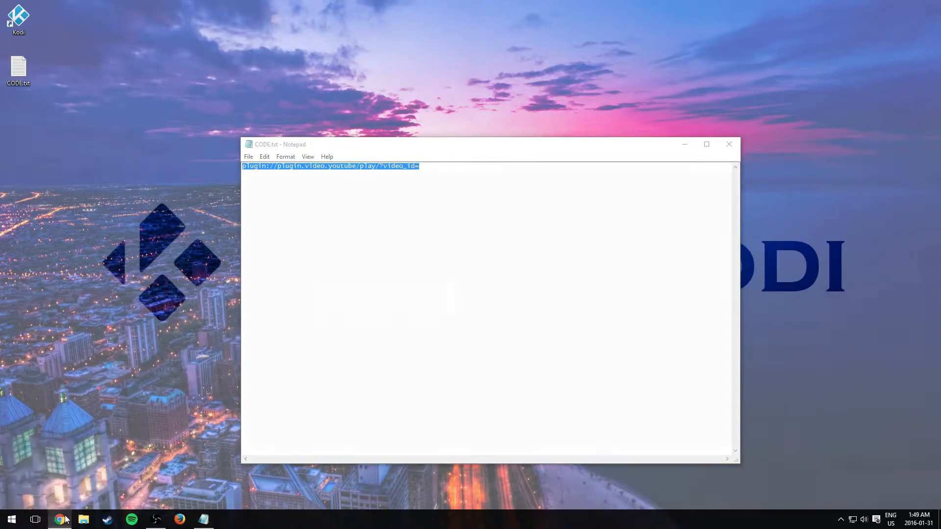
{"action": "left_click", "coordinate": [59, 519]}
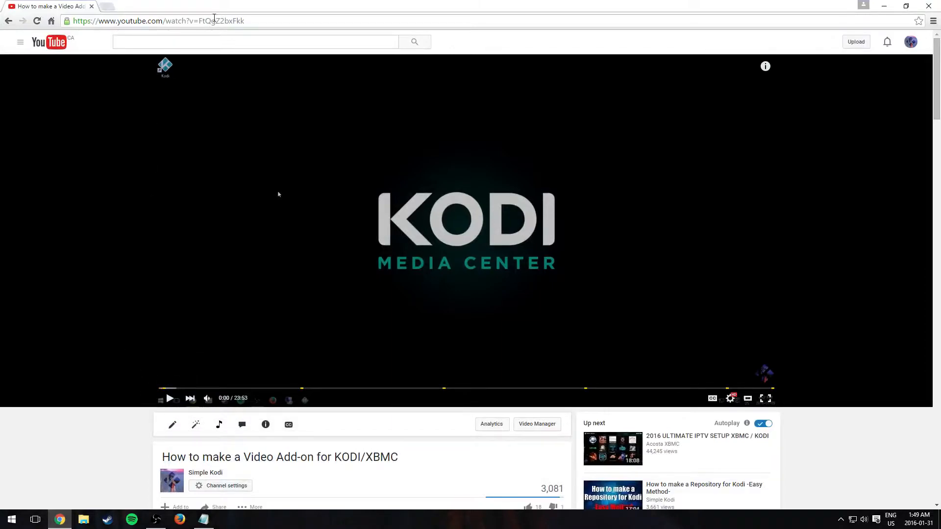
Copy the video ID FtQgZ2bxFkk from the YouTube address and return to CODE.txt.
{"action": "double_click", "coordinate": [222, 20]}
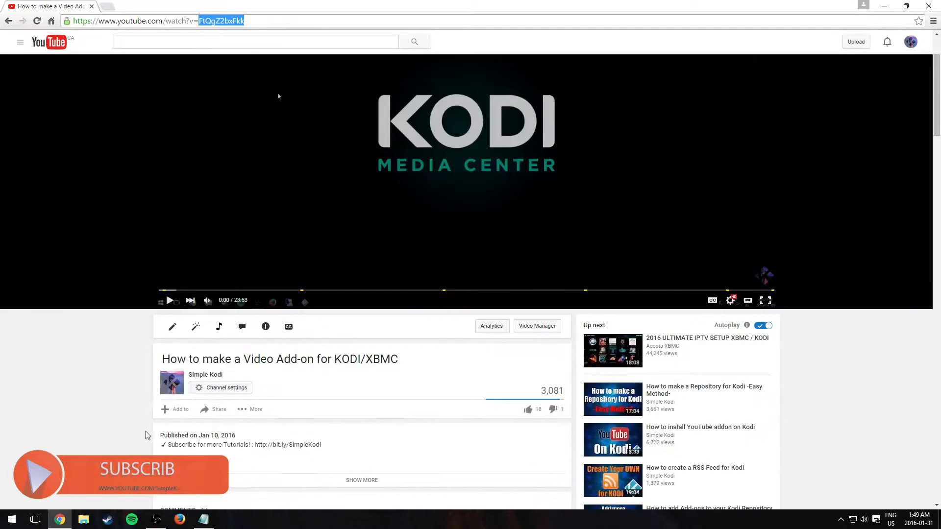
{"action": "left_click", "coordinate": [219, 409]}
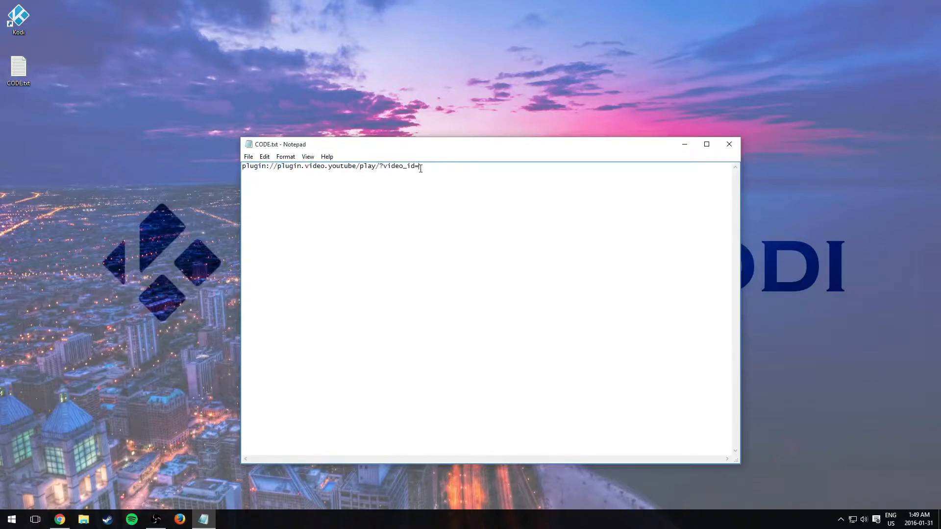
Append FtQgZ2bxFkk after video_id= and select the completed plugin URL for Kodi.
{"action": "type", "text": "FtQgZ2bxFkk"}
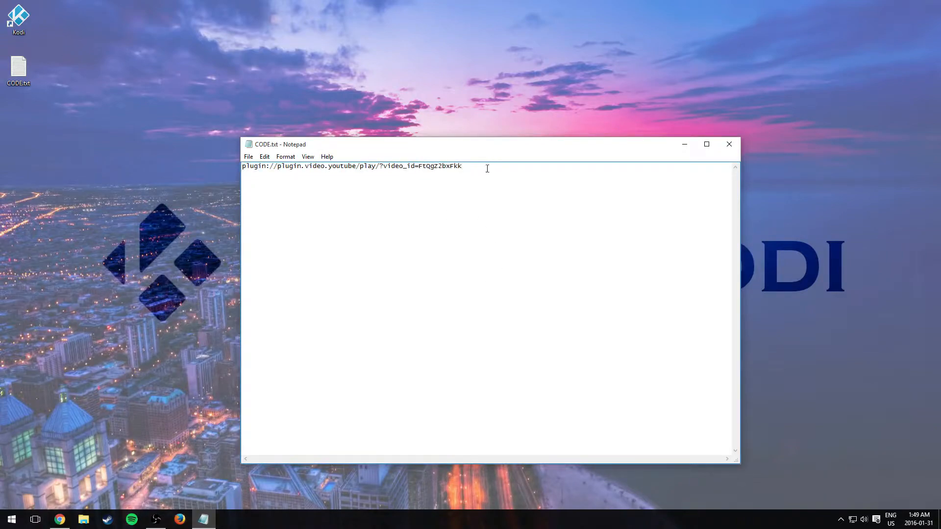
{"action": "key", "text": "ctrl+a"}
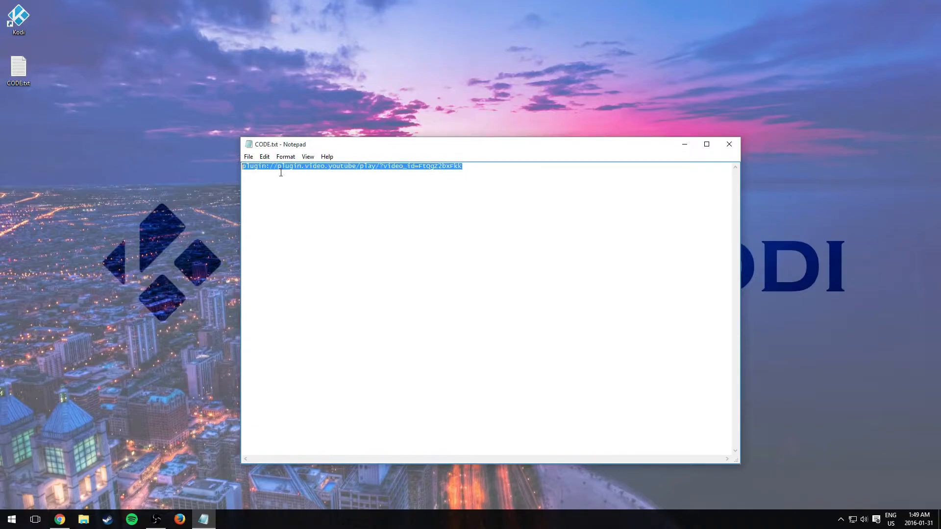
{"action": "left_click", "coordinate": [728, 144]}
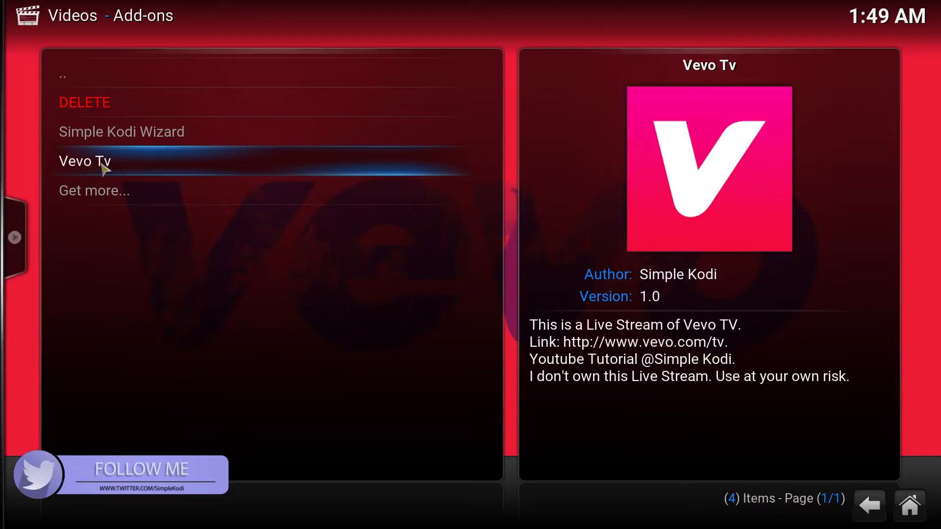
{"action": "mouse_move", "coordinate": [353, 502]}
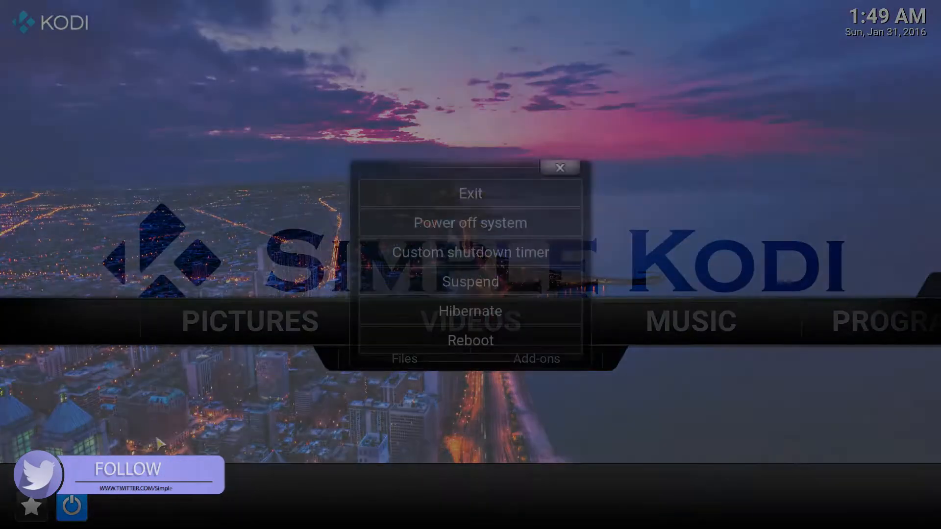
Exit Kodi after reviewing the Vevo Tv video add-on.
{"action": "left_click", "coordinate": [470, 193]}
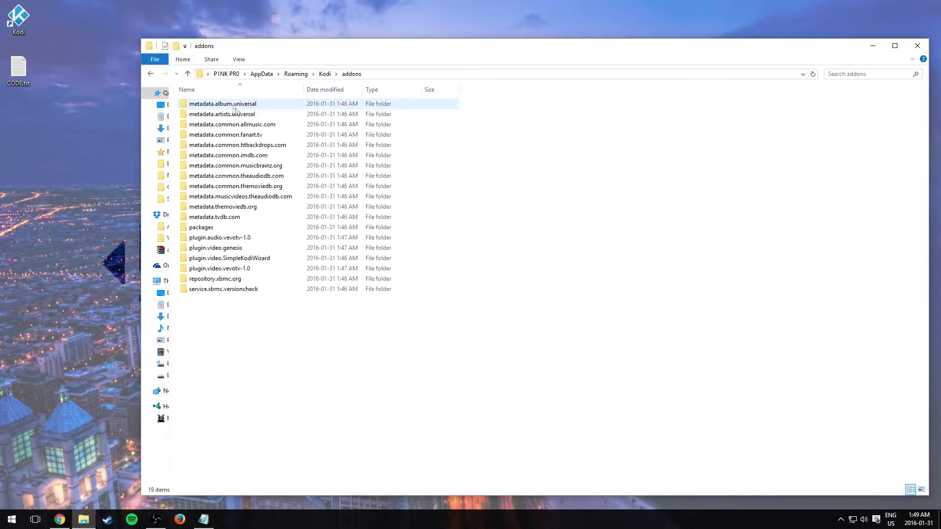
Edit addon.py in the plugin.video.vevotv-1.0 folder with the plugin URL, then close Explorer.
{"action": "left_click", "coordinate": [220, 269]}
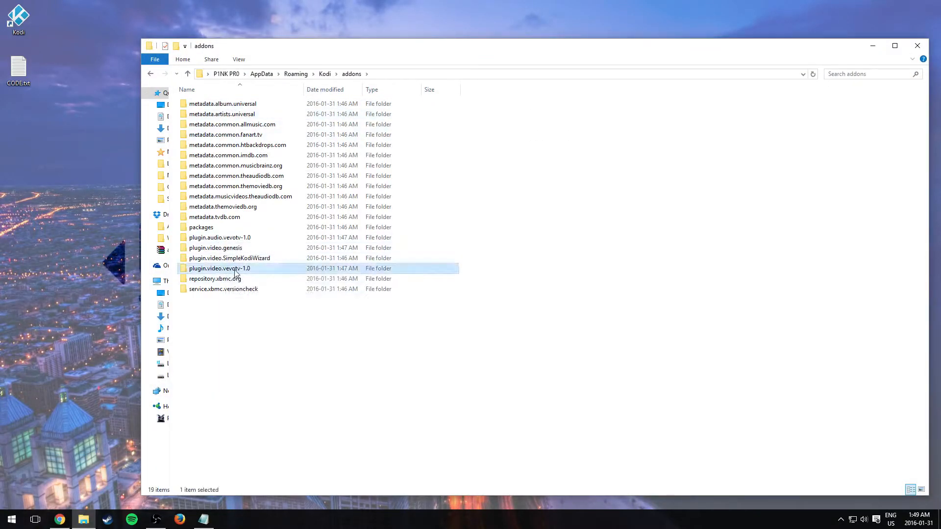
{"action": "double_click", "coordinate": [220, 269]}
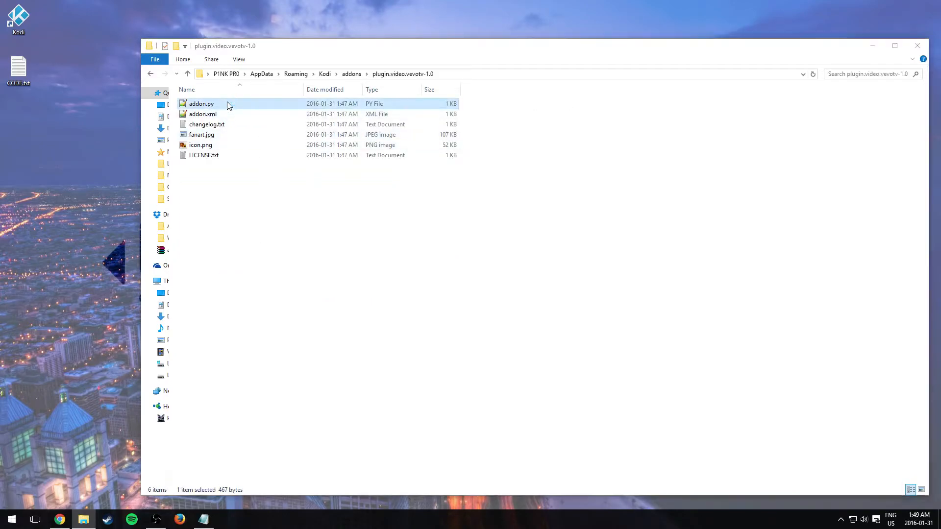
{"action": "double_click", "coordinate": [201, 103]}
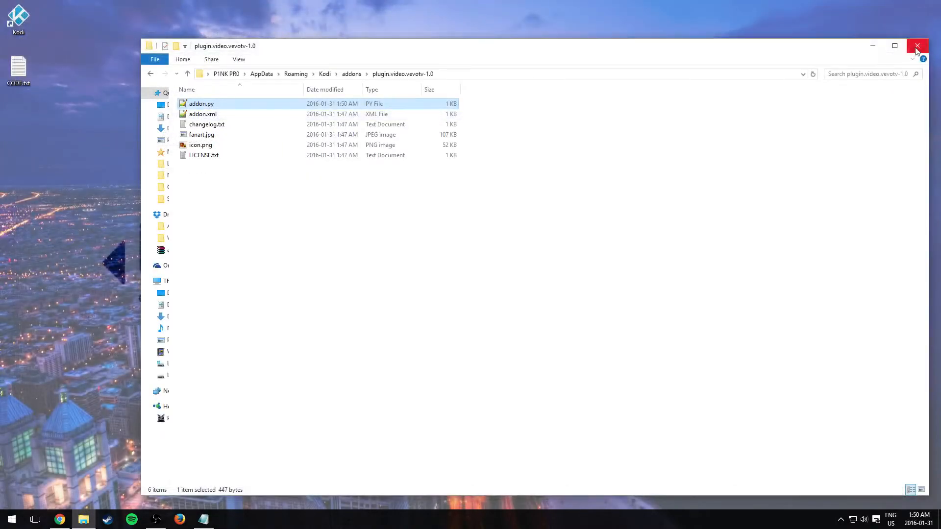
{"action": "left_click", "coordinate": [917, 46]}
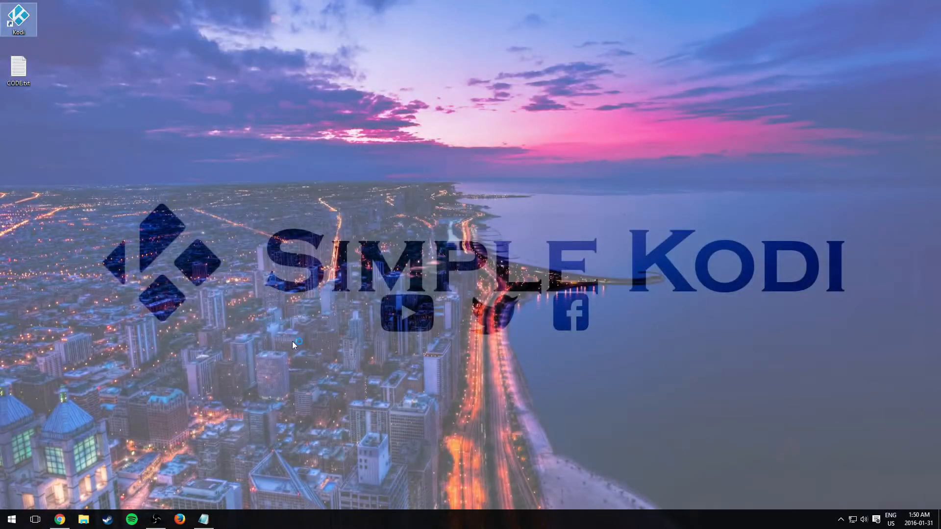
Start Kodi, launch Vevo Tv, download the required YouTube add-on and decline its setup wizard.
{"action": "double_click", "coordinate": [17, 17]}
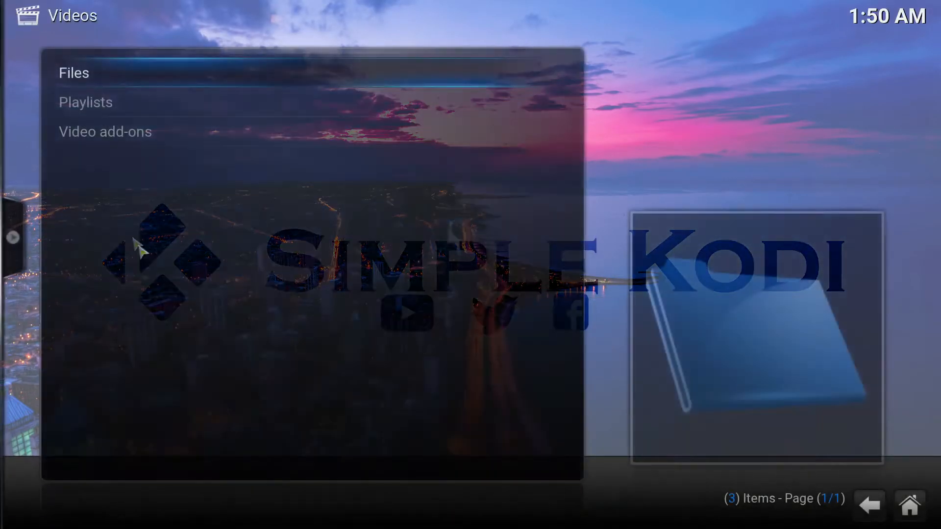
{"action": "left_click", "coordinate": [105, 131]}
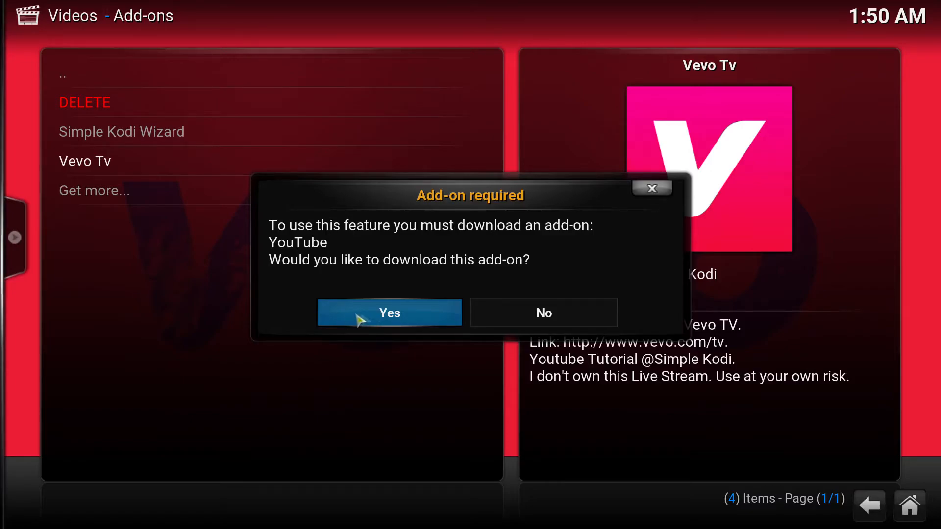
{"action": "left_click", "coordinate": [389, 313]}
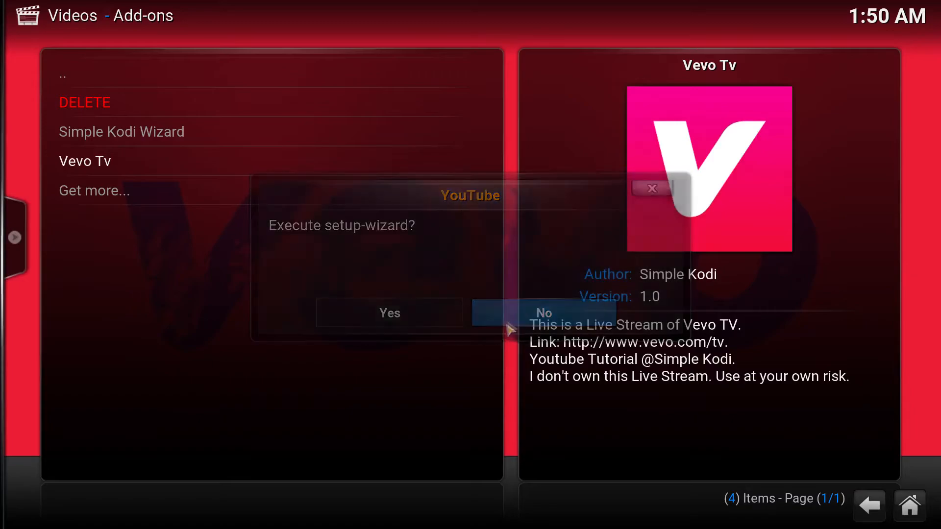
{"action": "left_click", "coordinate": [543, 313]}
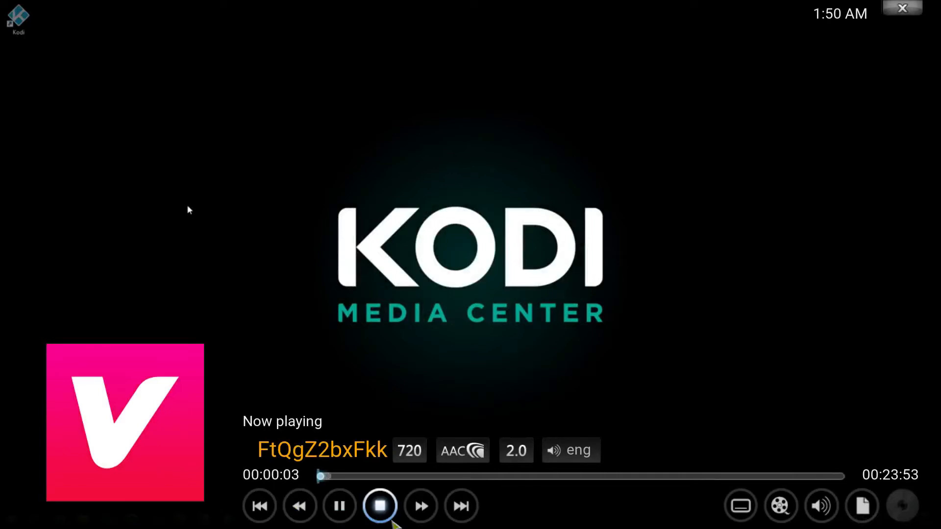
Stop the Vevo Tv playback of FtQgZ2bxFkk and return to Kodi's home menu.
{"action": "left_click", "coordinate": [380, 505]}
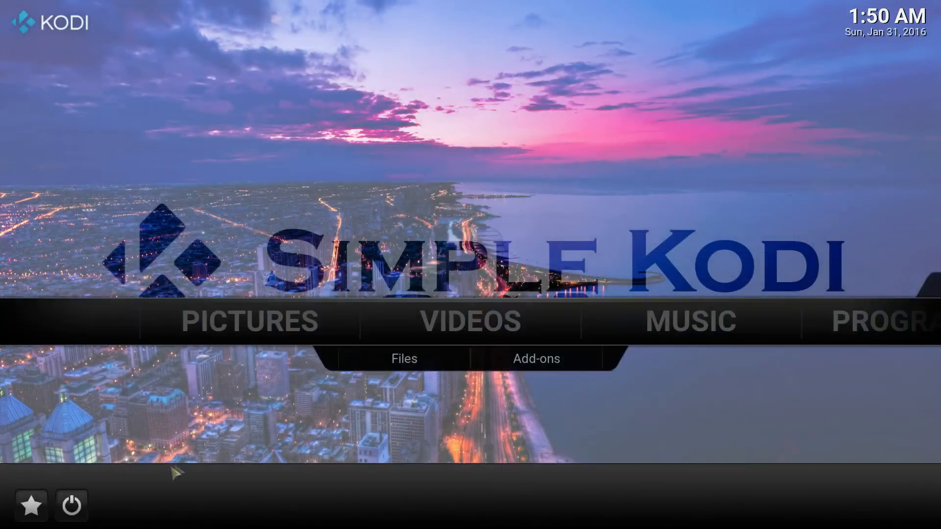
Exit Kodi via the power menu and reopen CODE.txt showing the completed plugin URL.
{"action": "left_click", "coordinate": [70, 505]}
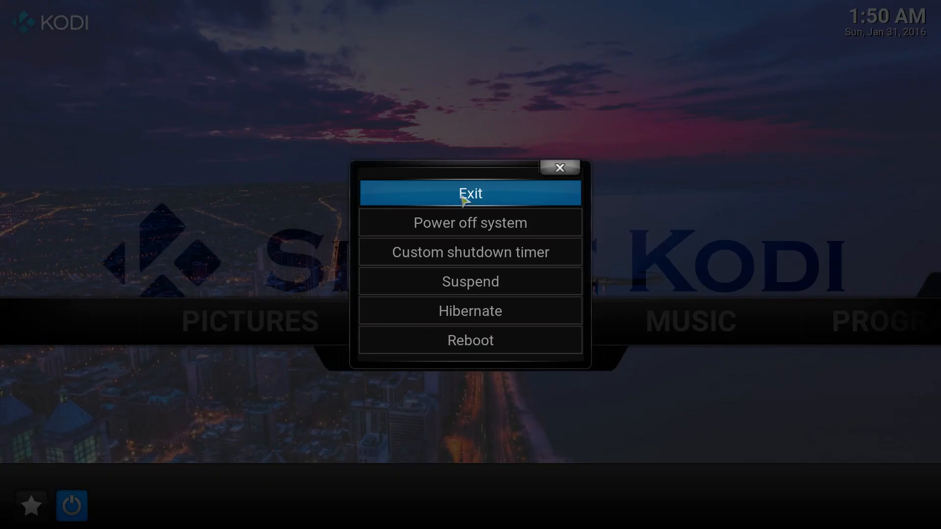
{"action": "left_click", "coordinate": [469, 193]}
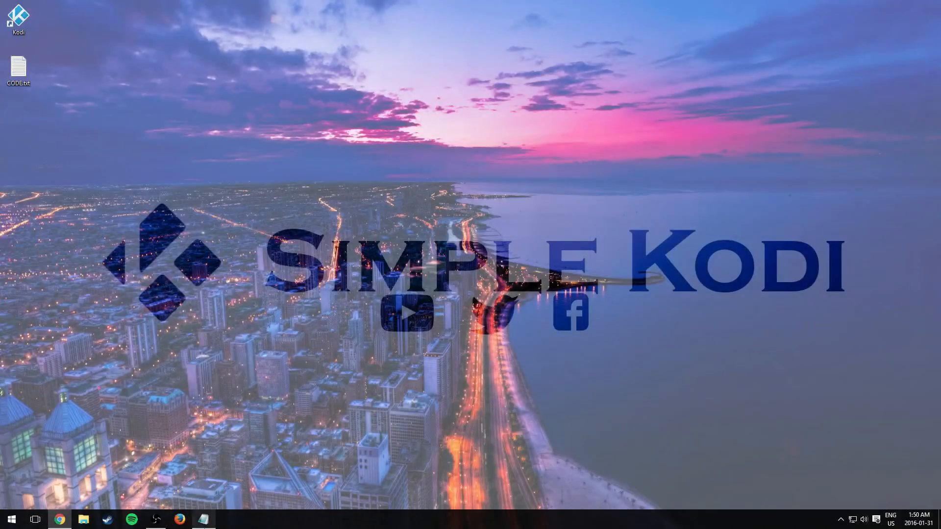
{"action": "double_click", "coordinate": [19, 66]}
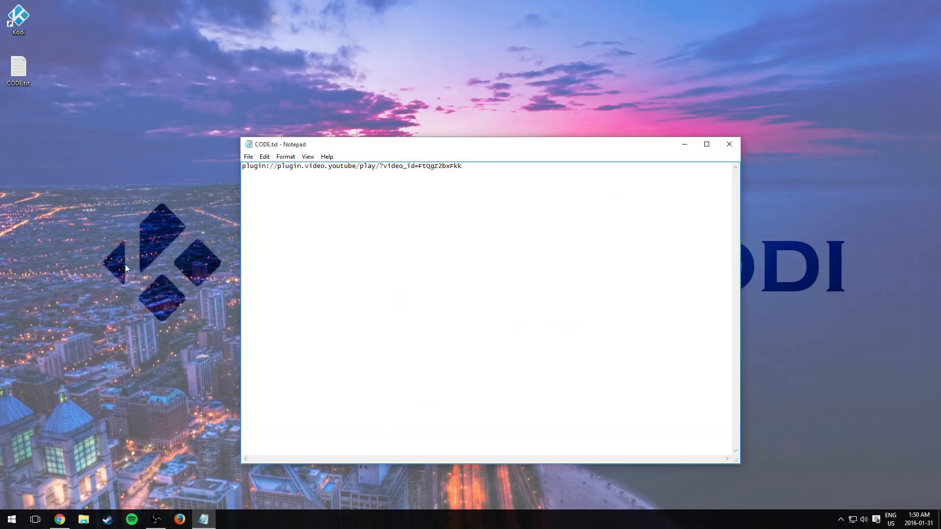